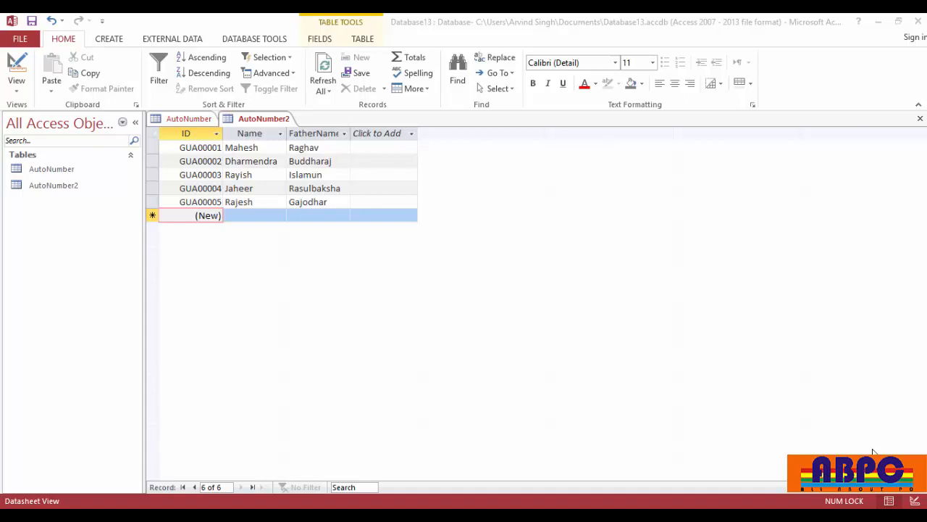
mouse_move(484, 243)
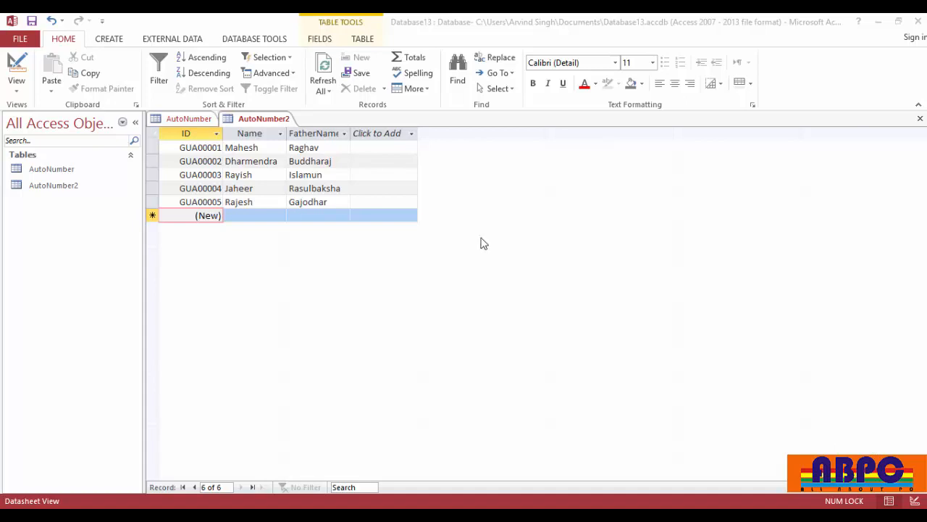
mouse_move(169, 119)
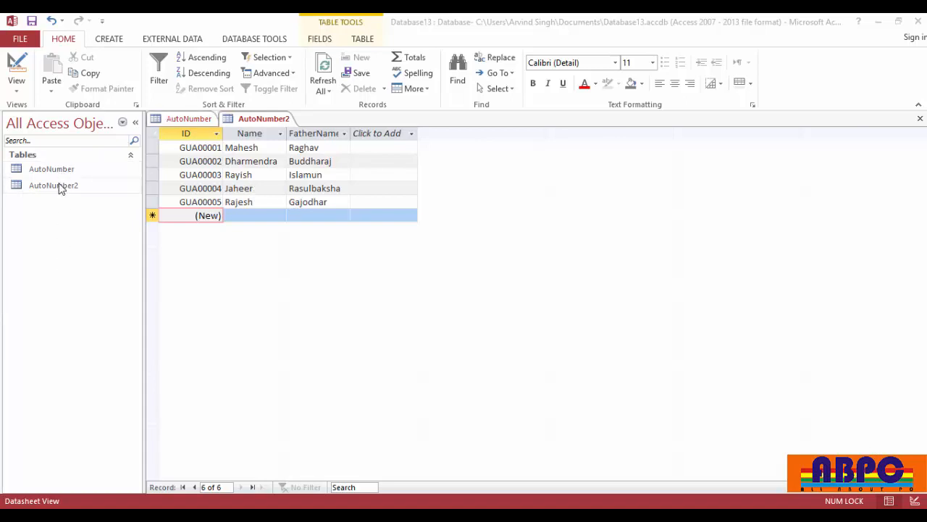
mouse_move(70, 194)
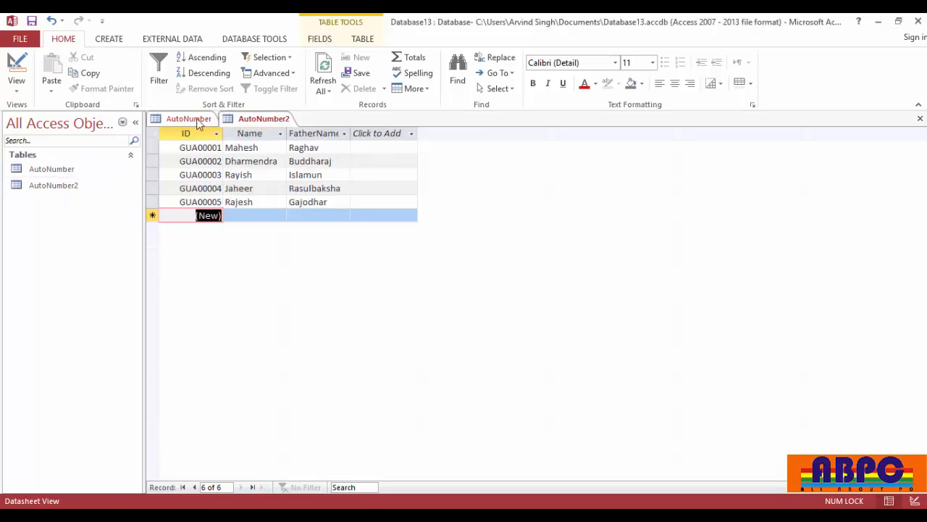
Step: Bring the AutoNumber table's STU00001-STU00005 records to the front instead of AutoNumber2
left_click(188, 118)
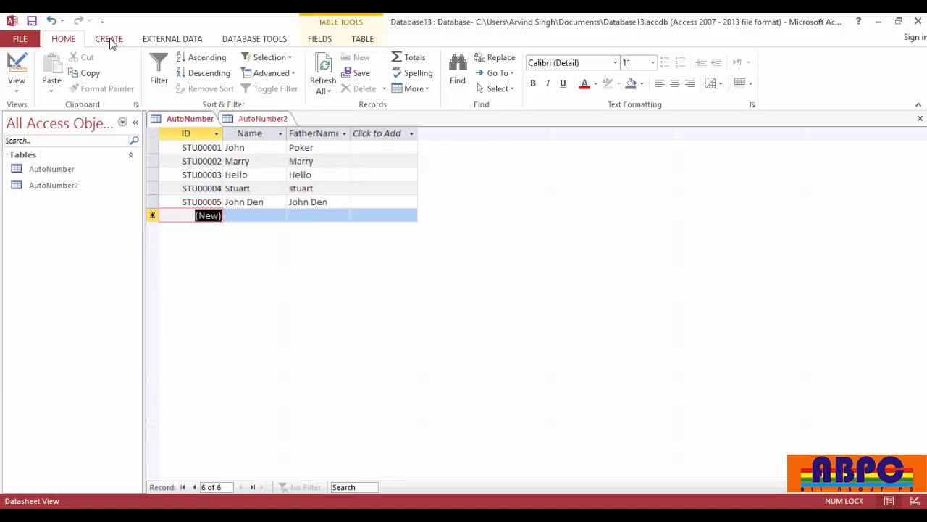
Step: Start the Simple Query Wizard from the Create ribbon
left_click(109, 38)
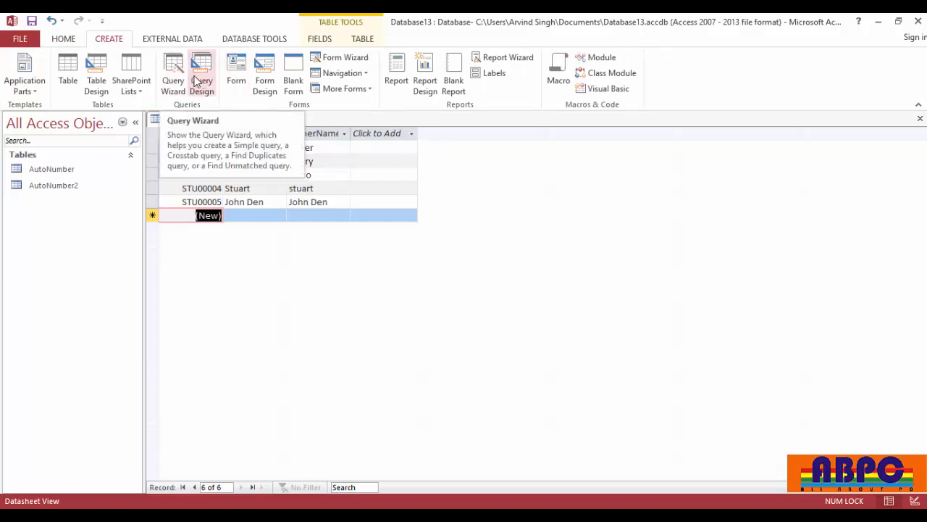
left_click(172, 72)
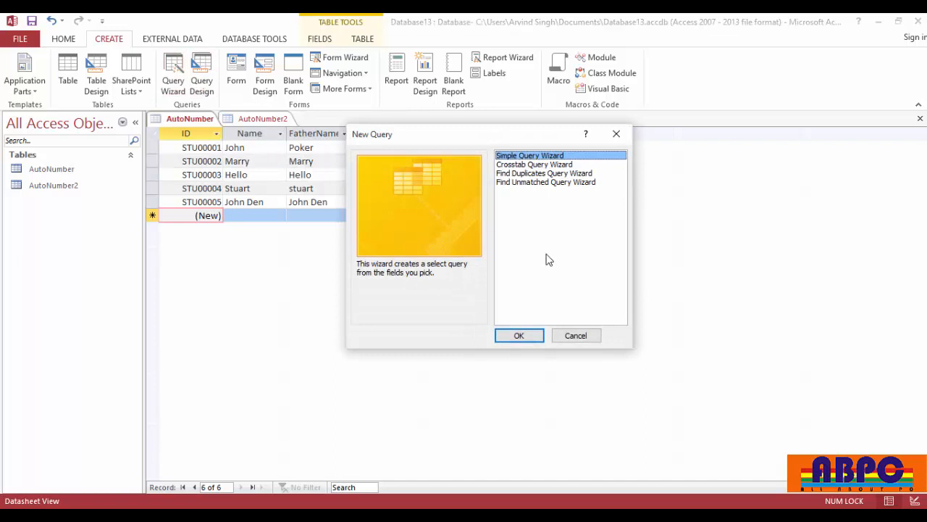
mouse_move(519, 336)
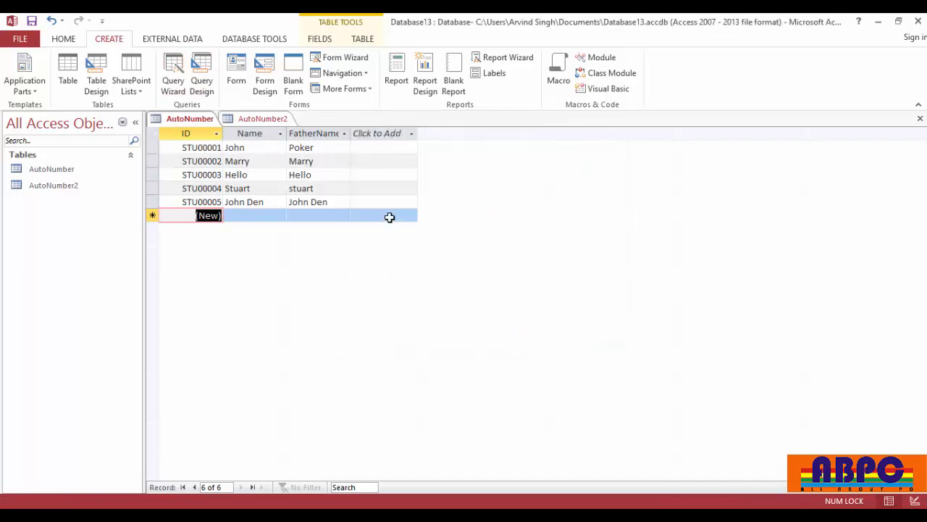
left_click(172, 65)
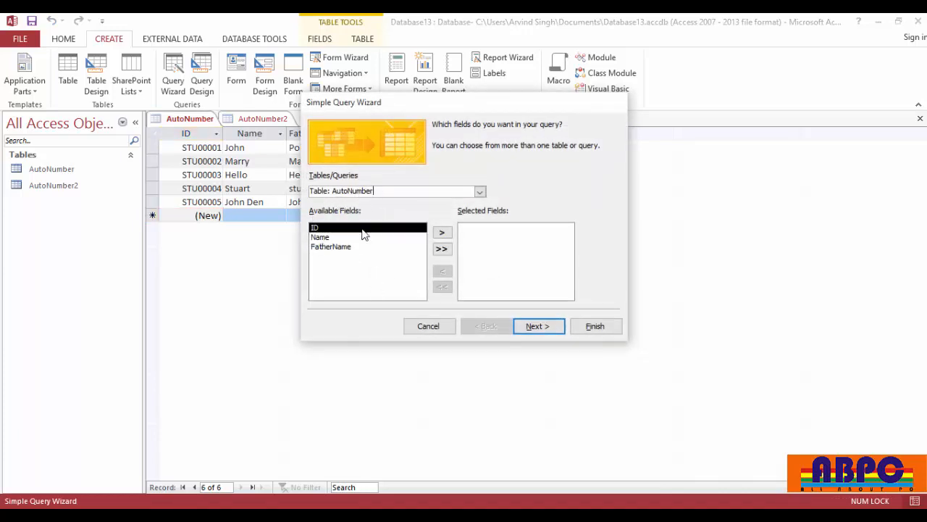
Step: Add all AutoNumber fields, keep the name AutoNumber Query and finish into Design view
left_click(442, 249)
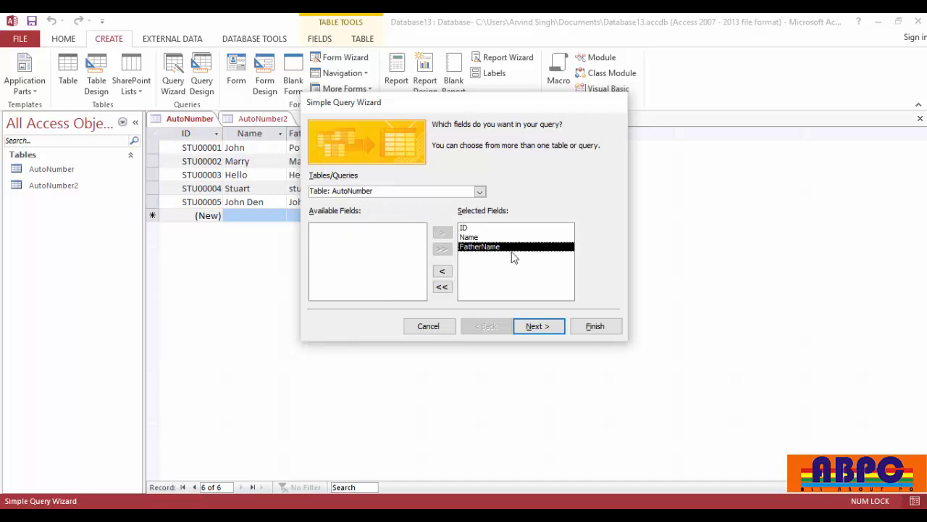
mouse_move(556, 348)
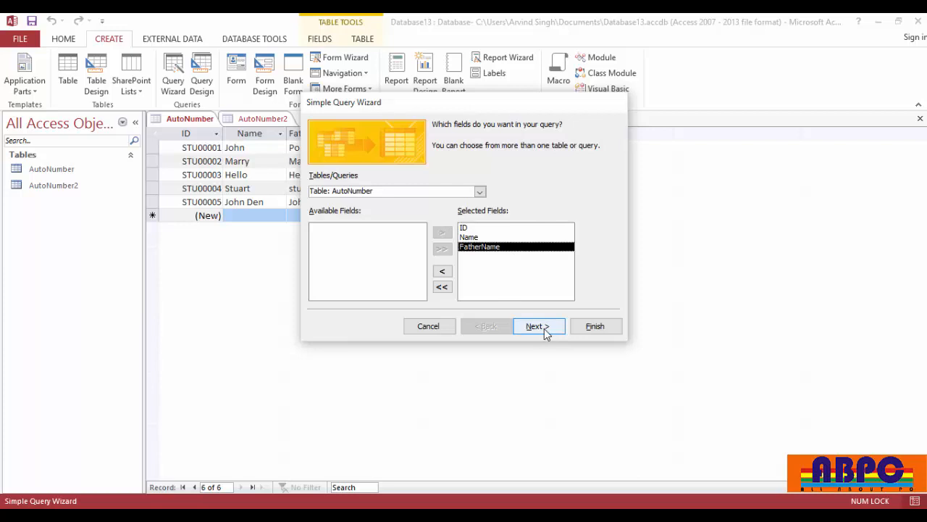
left_click(539, 326)
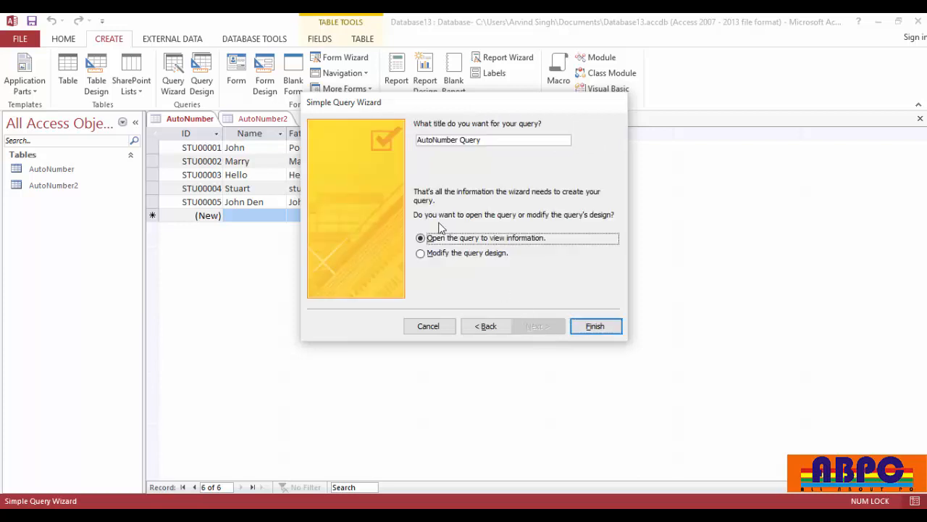
left_click(420, 252)
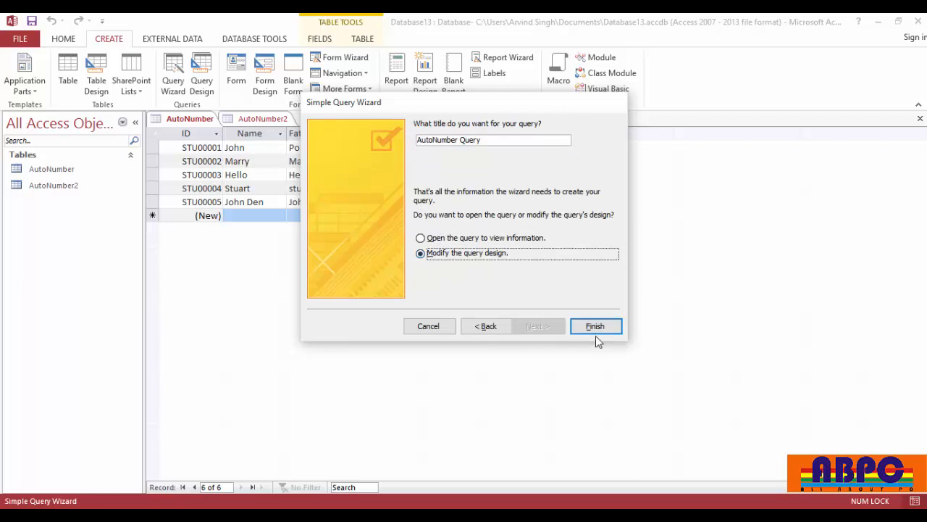
left_click(596, 326)
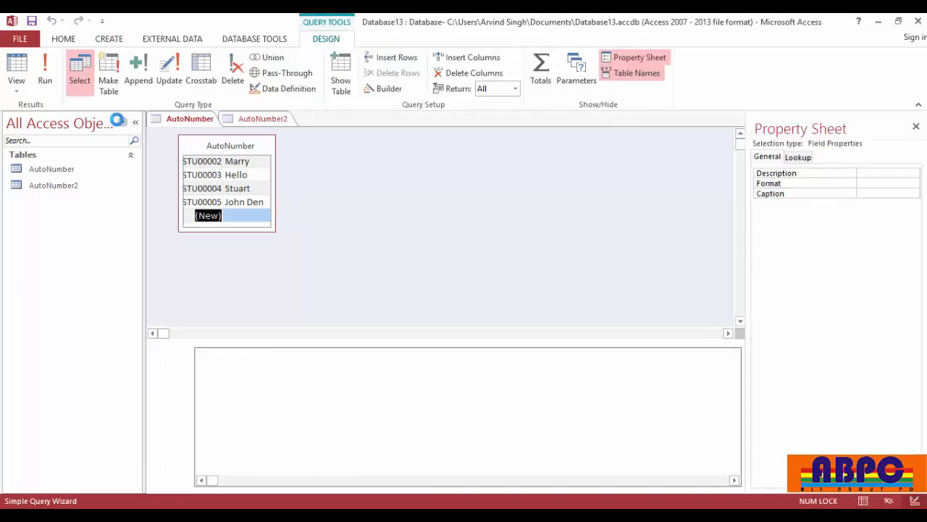
Step: Show AutoNumber Query in SQL view and place the cursor in its SELECT statement
left_click(16, 72)
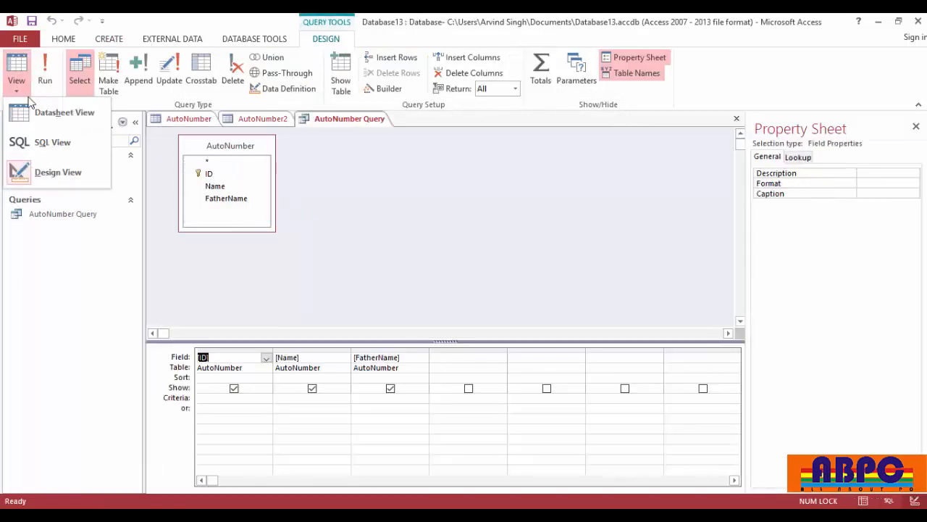
left_click(52, 142)
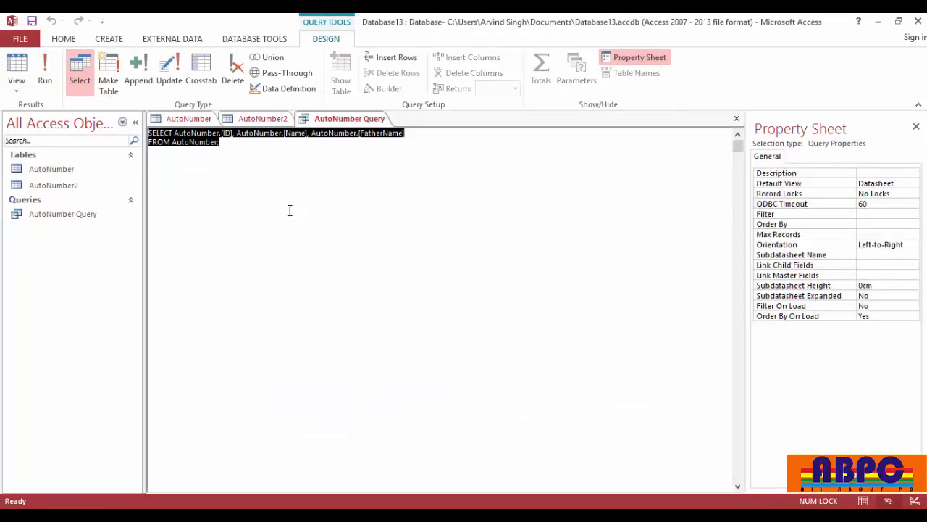
left_click(220, 142)
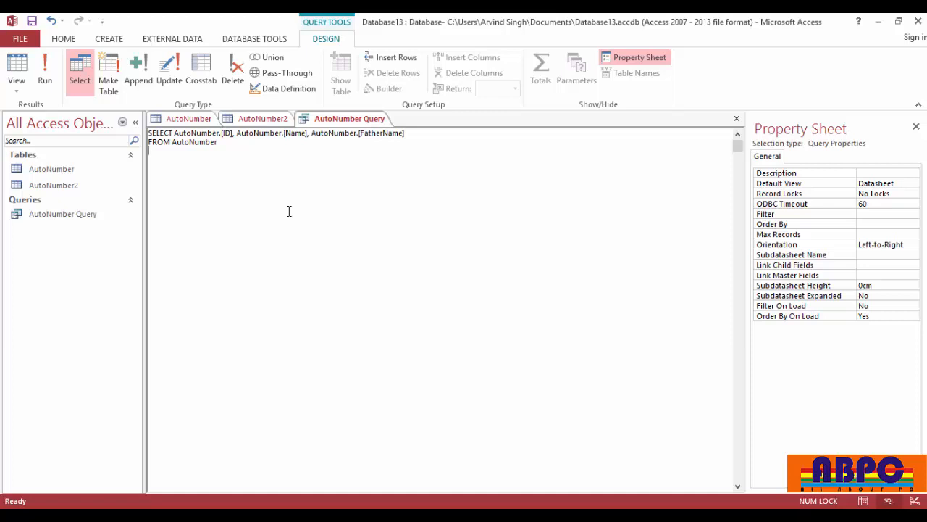
Step: Append UNION ALL and SELECT ID, Name, FatherName FROM AutoNumber2 to the SQL
type("UNION")
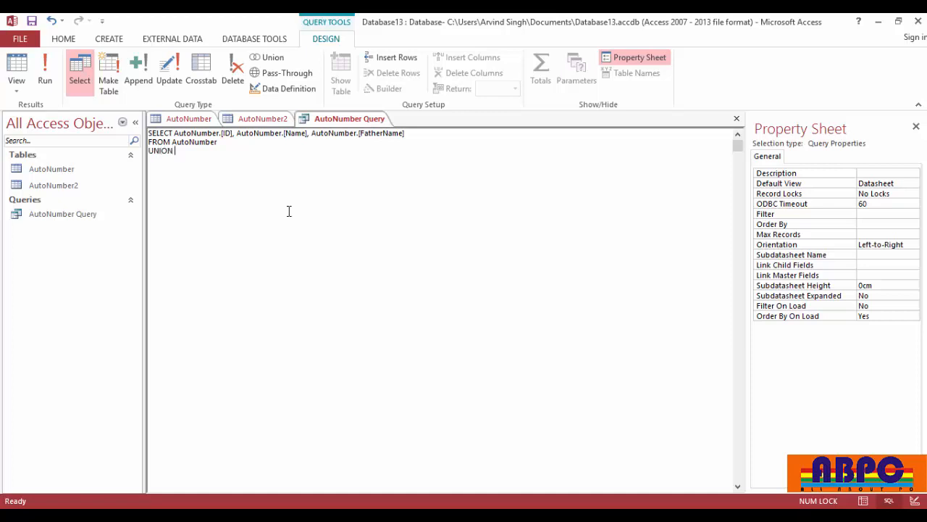
type("ALL")
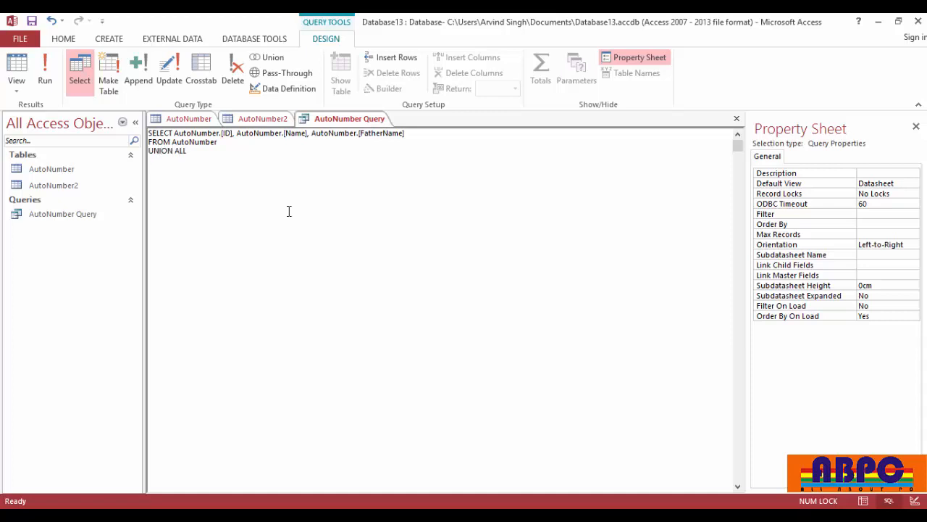
type("SELECT AutoNumber.[ID], AutoNumber.[Name], AutoNumber.[FatherName]")
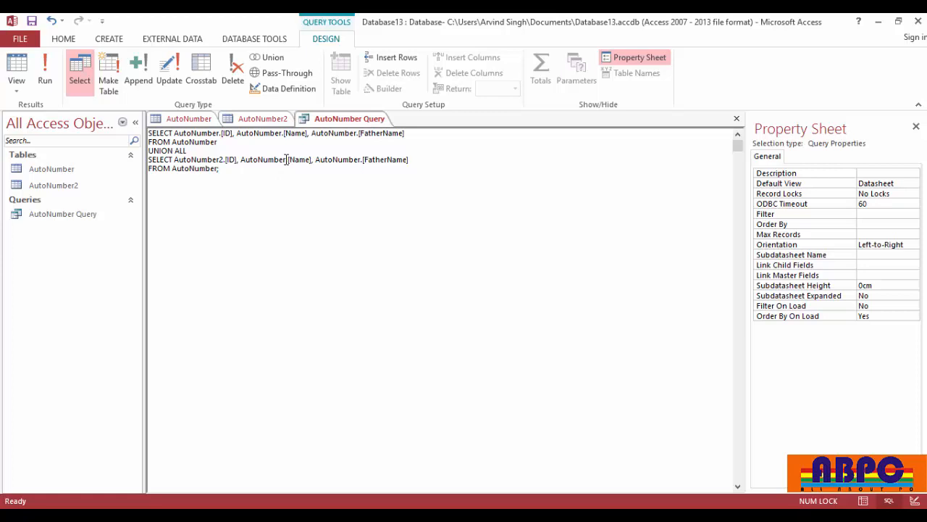
type("AutoNumber2")
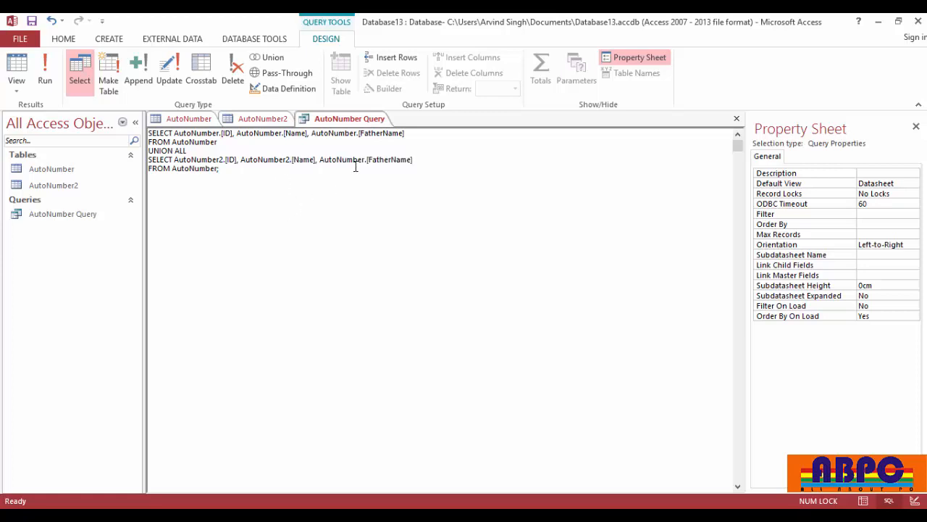
mouse_move(352, 270)
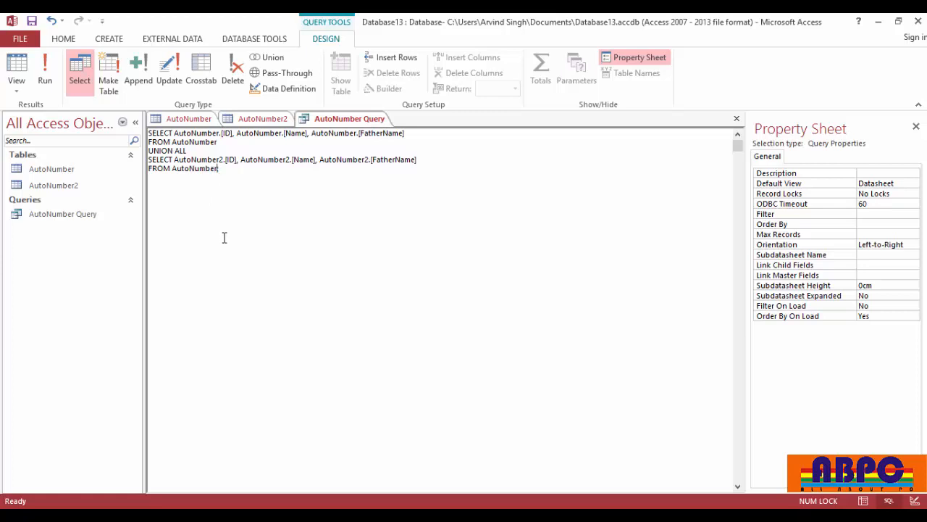
type("2;")
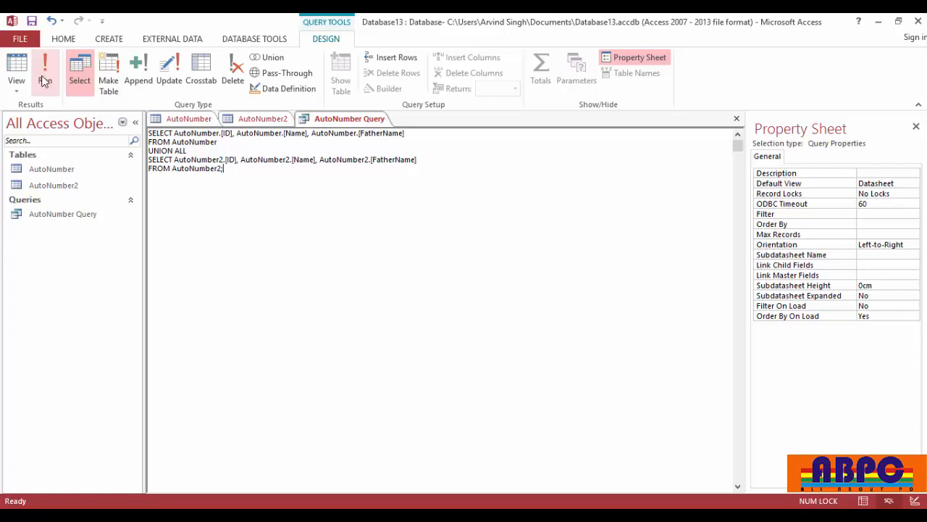
Step: Run the union query to show 10 combined records and compare with both source tables
left_click(44, 64)
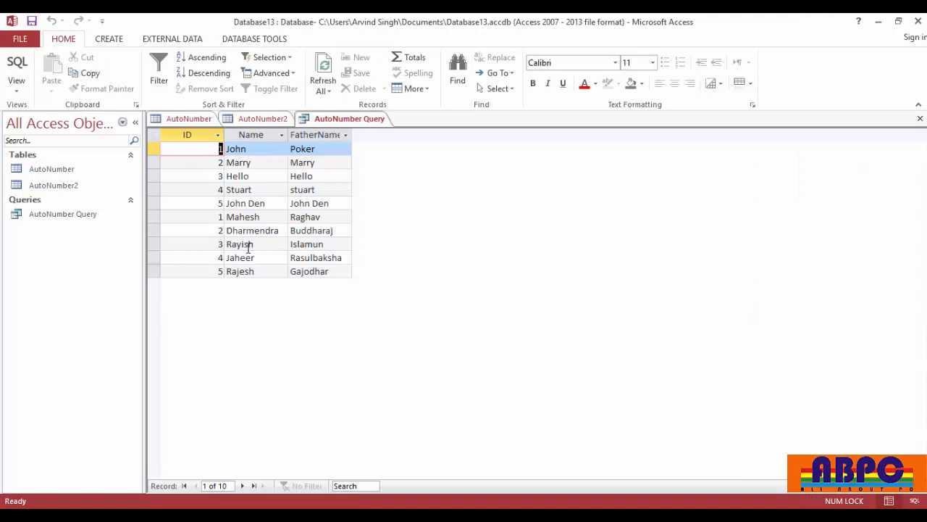
mouse_move(232, 217)
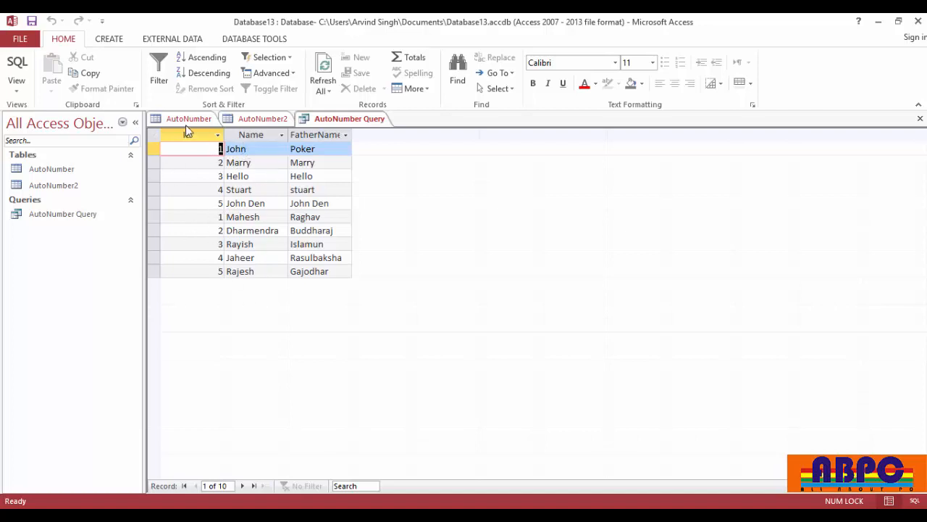
left_click(264, 119)
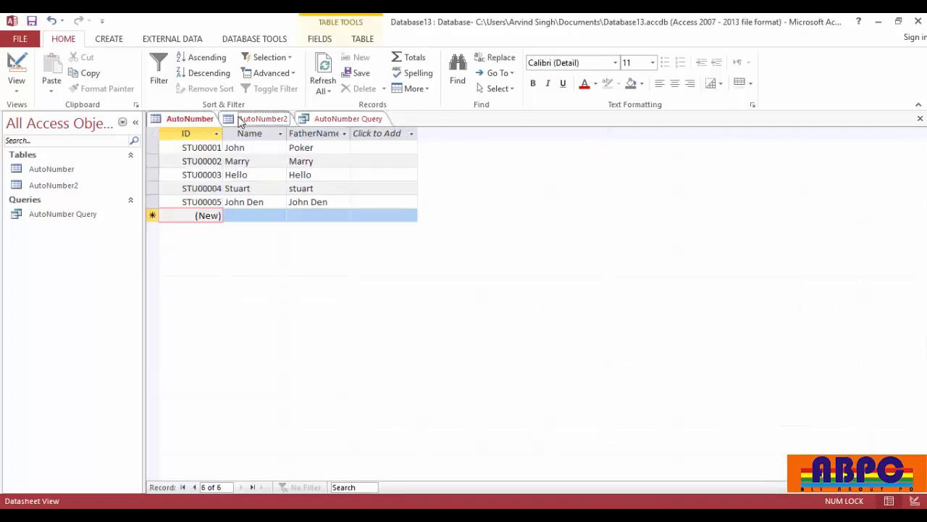
left_click(351, 119)
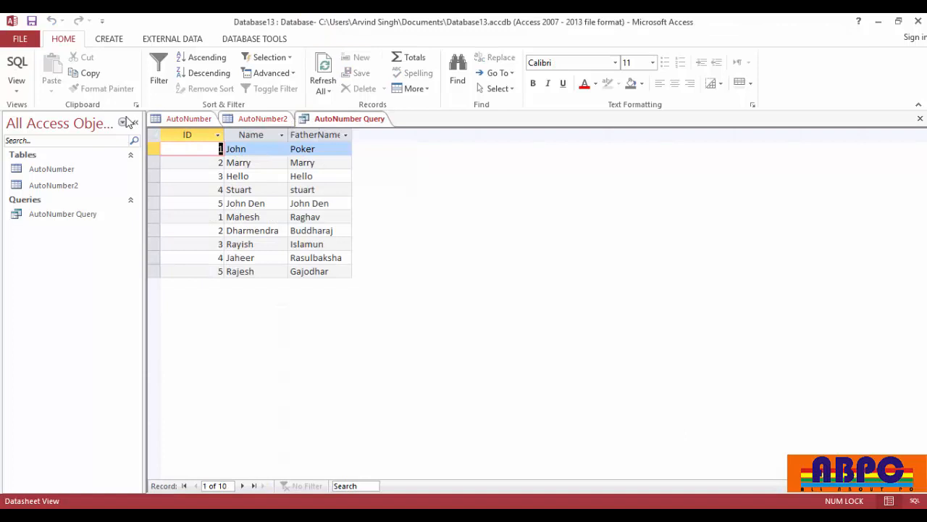
left_click(16, 69)
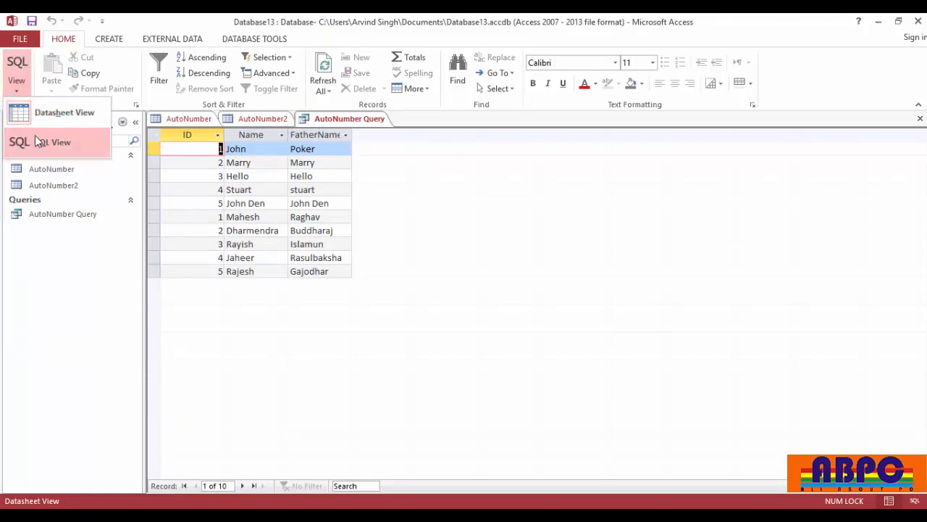
left_click(52, 142)
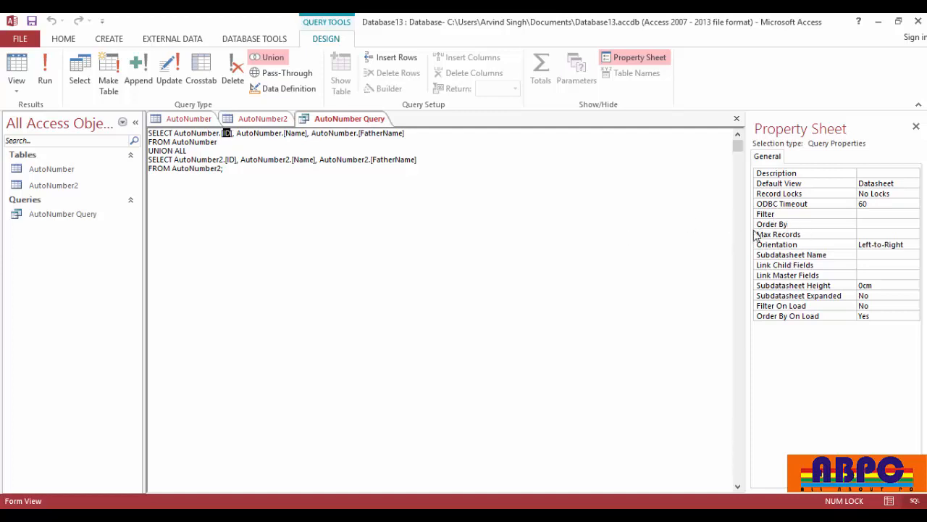
mouse_move(681, 249)
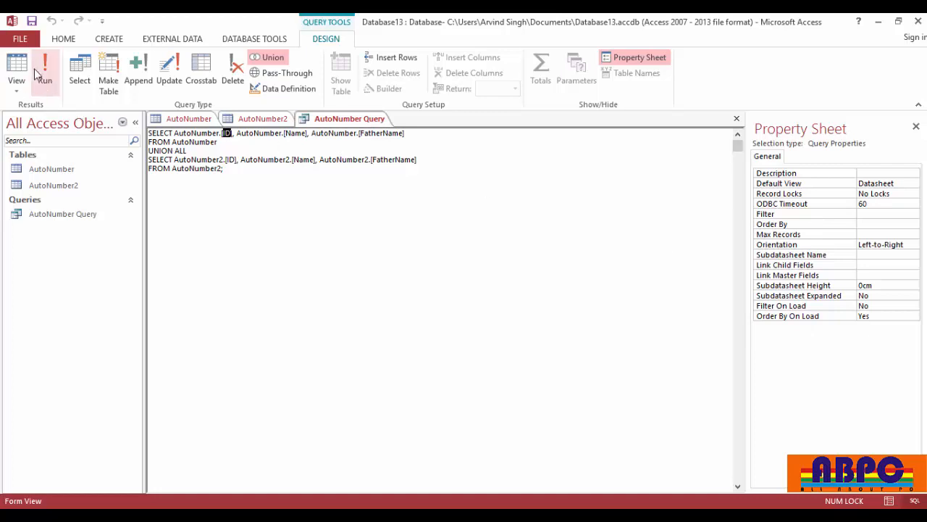
left_click(51, 65)
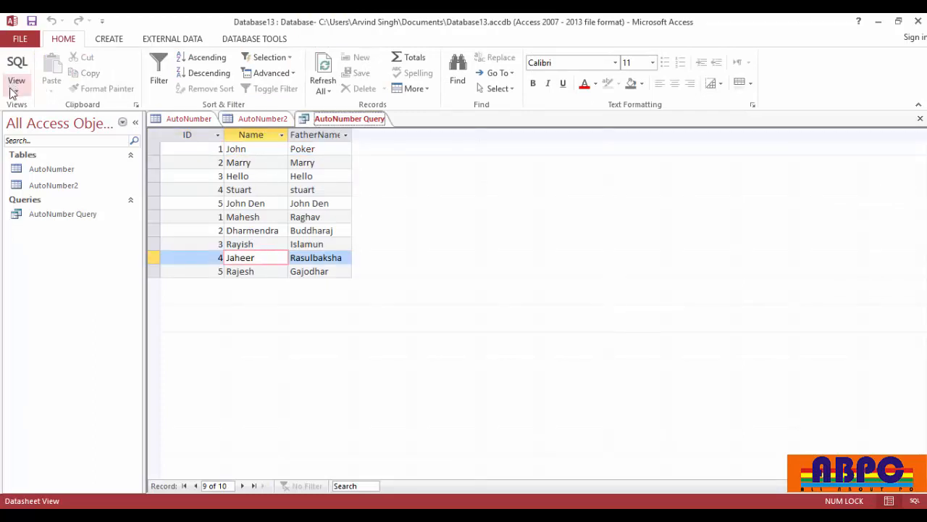
Step: Delete AutoNumber.[ID] from the first SELECT and select AutoNumber2.[ID] in the second
left_click(15, 72)
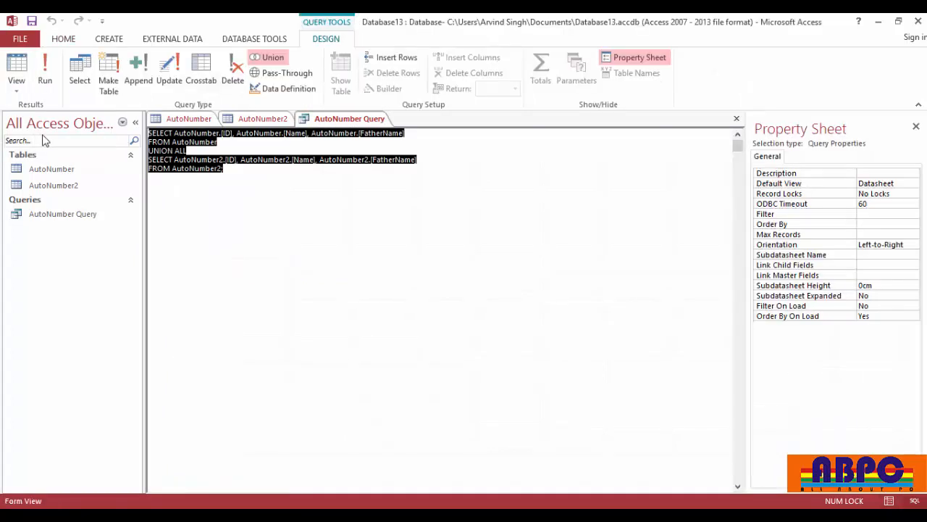
left_click(235, 133)
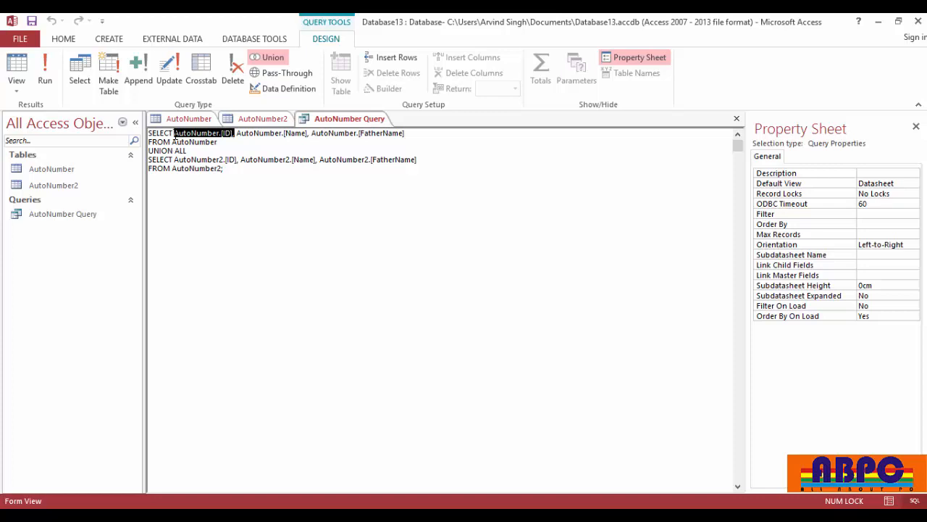
key("Delete")
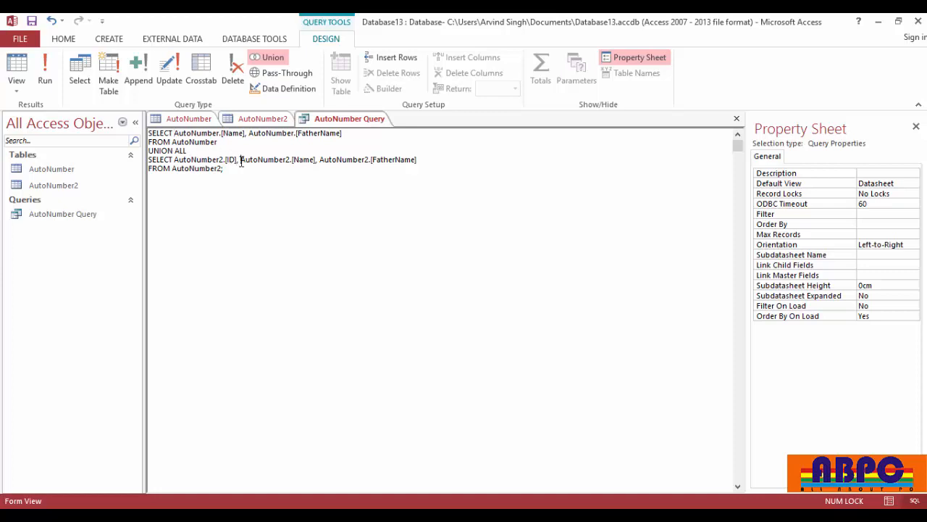
double_click(203, 159)
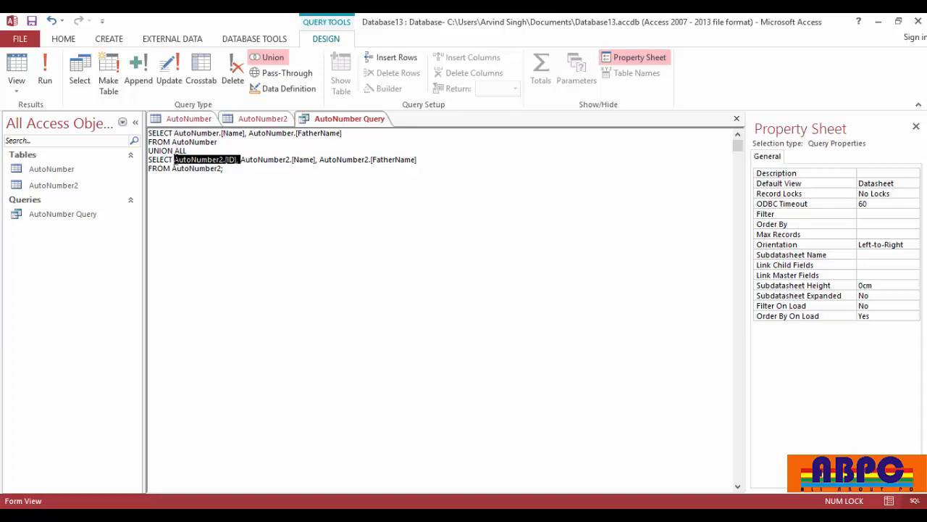